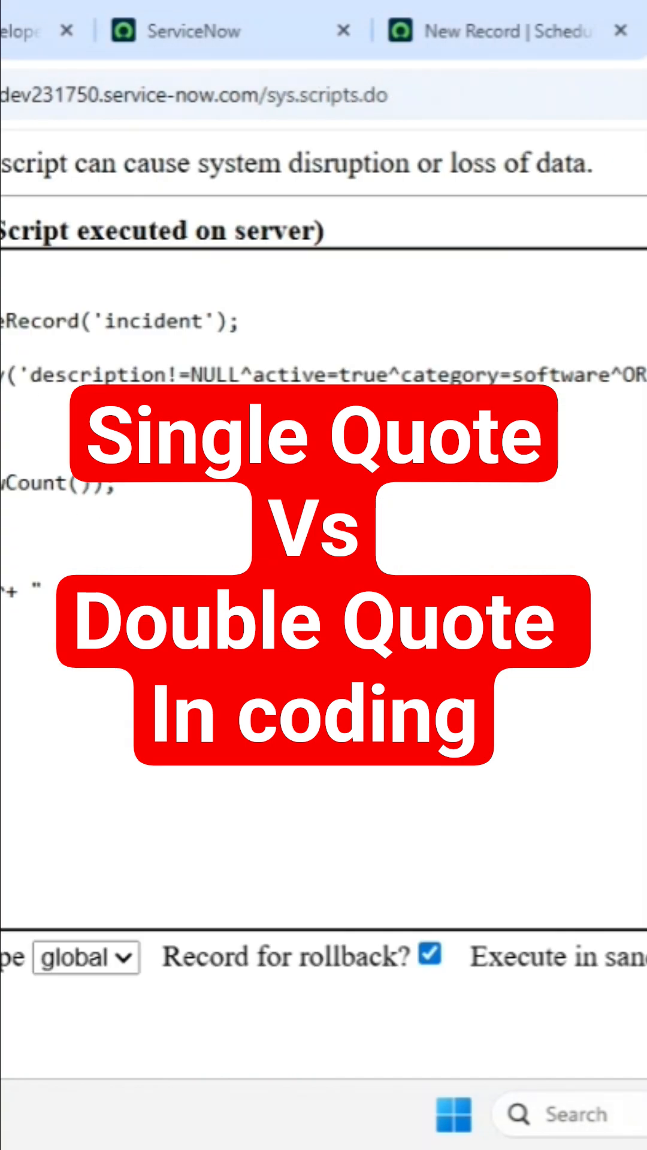
Delete the existing query string inside addEncodedQuery, leaving empty single quotes
double_click(92, 374)
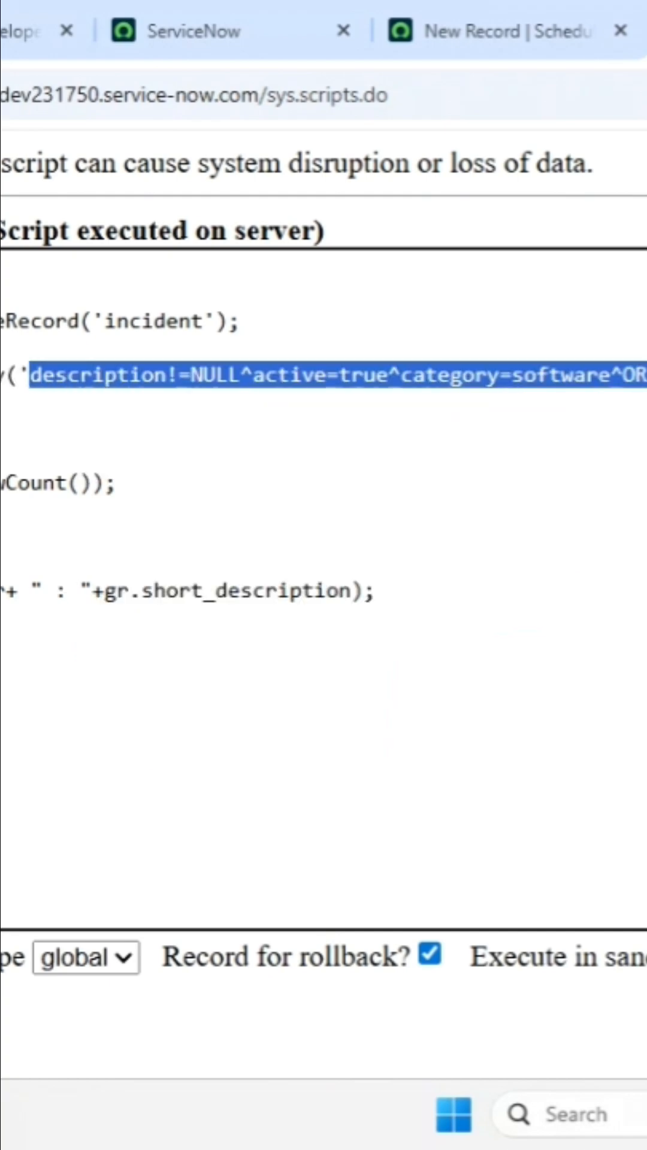
key(Delete)
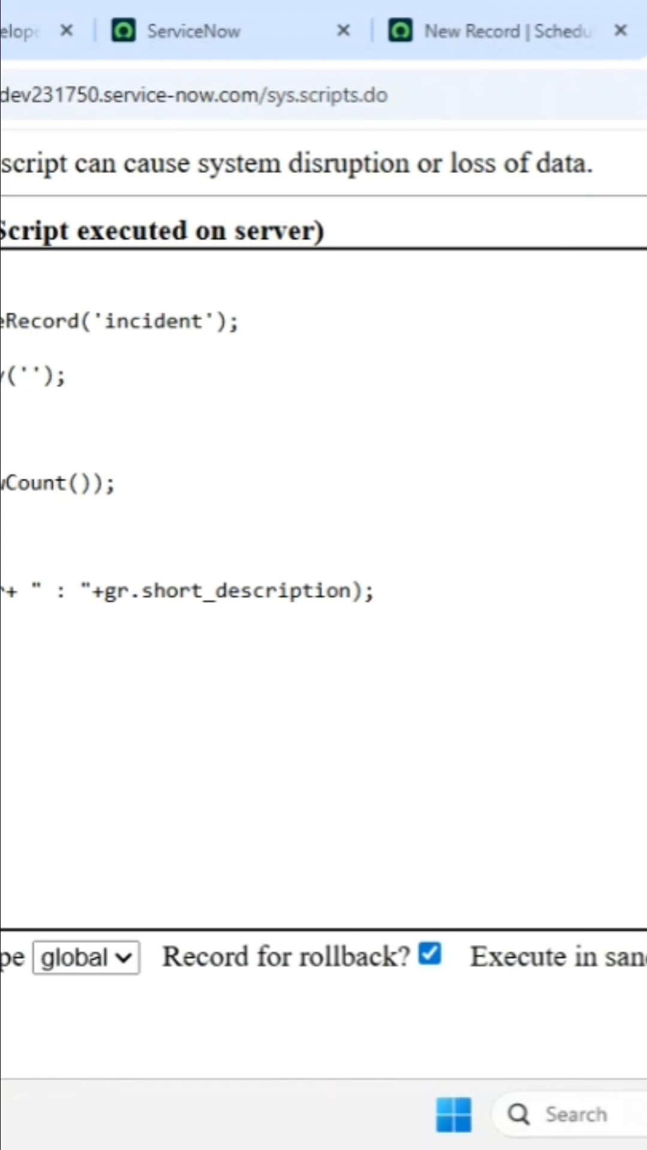
Enter sys_created_on<javascript:gs.dateGenerate('2025-09 as the encoded query
click(29, 378)
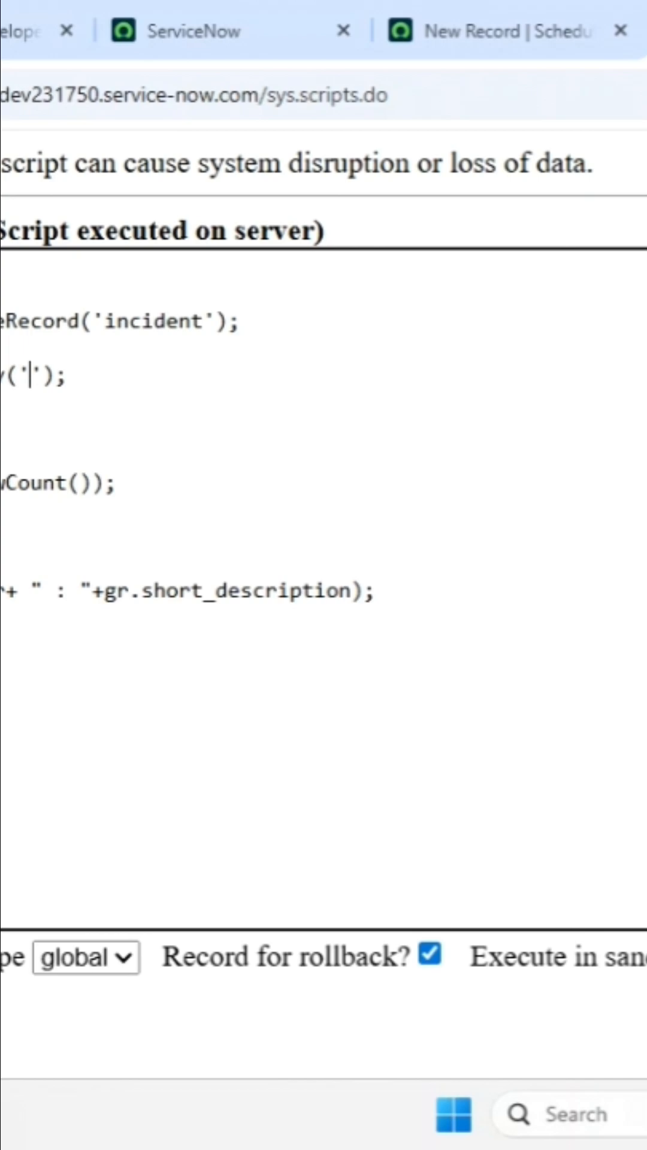
text(sys_created_on<javascript:gs.dateGenerate('2025-09)
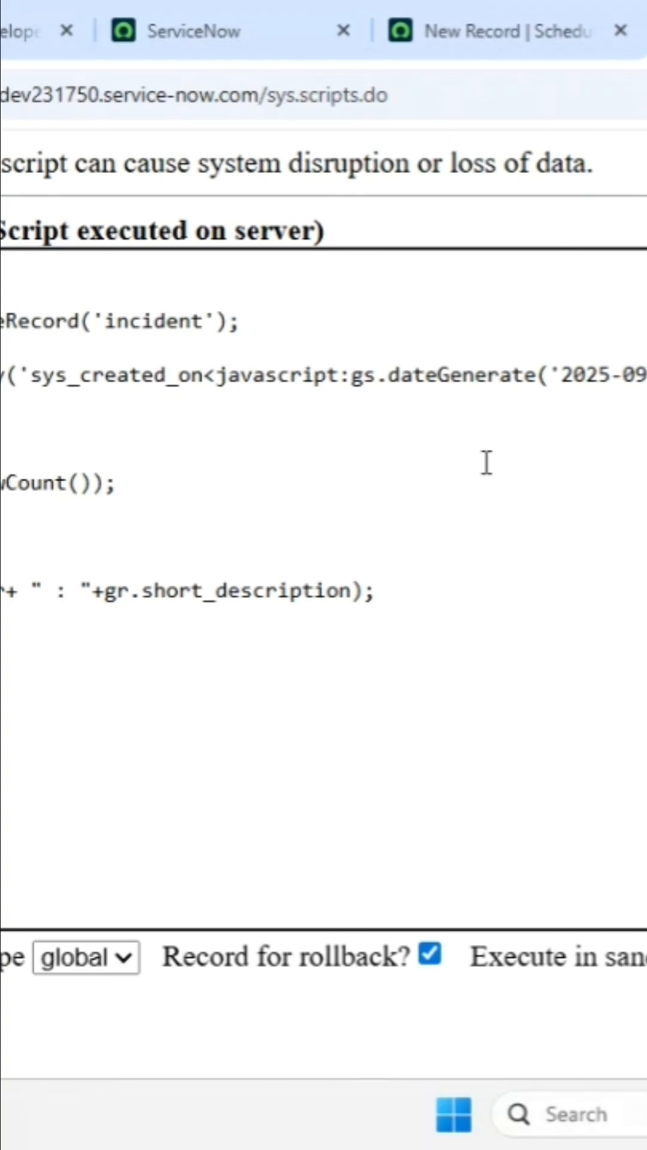
mouse_move(50, 402)
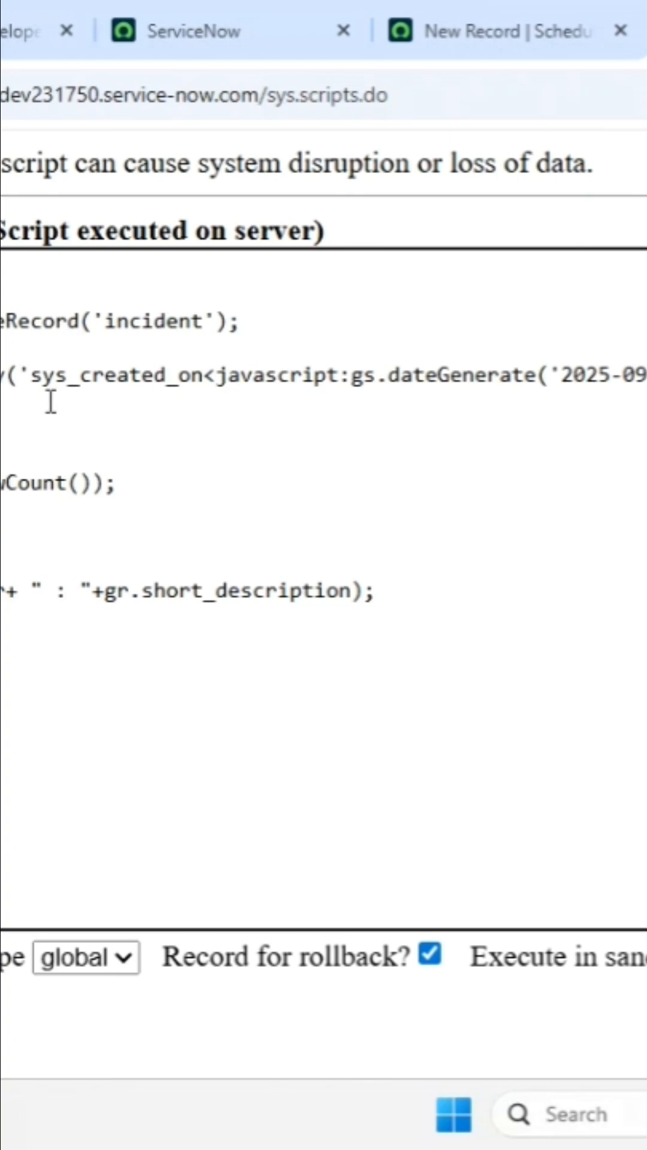
mouse_move(345, 414)
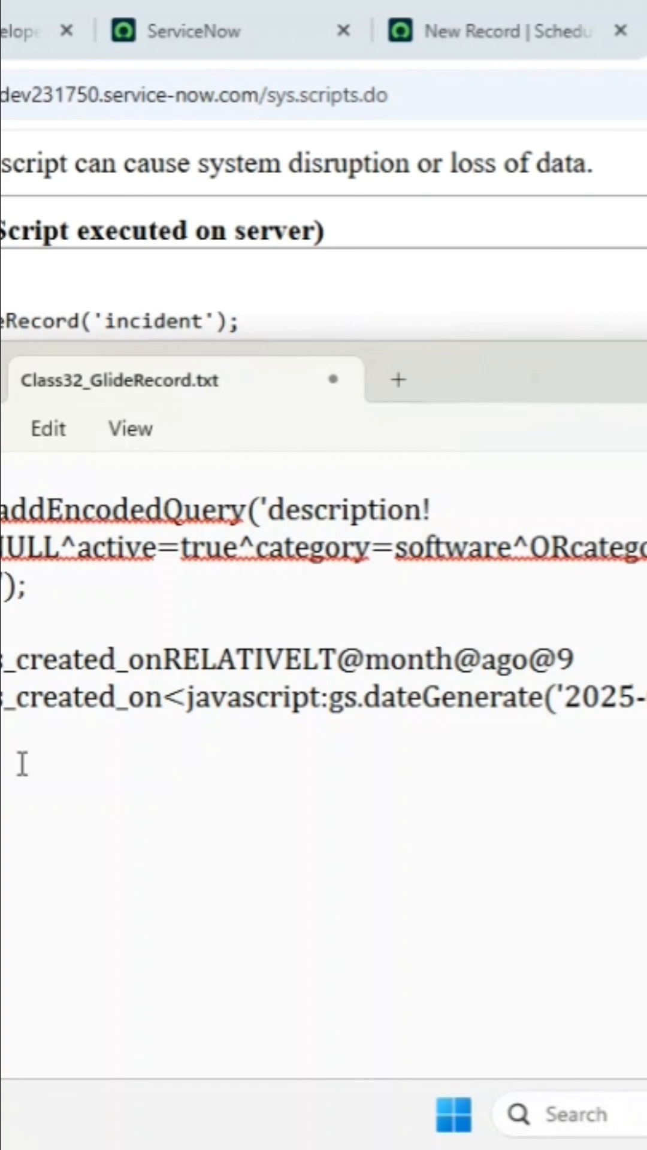
mouse_move(536, 212)
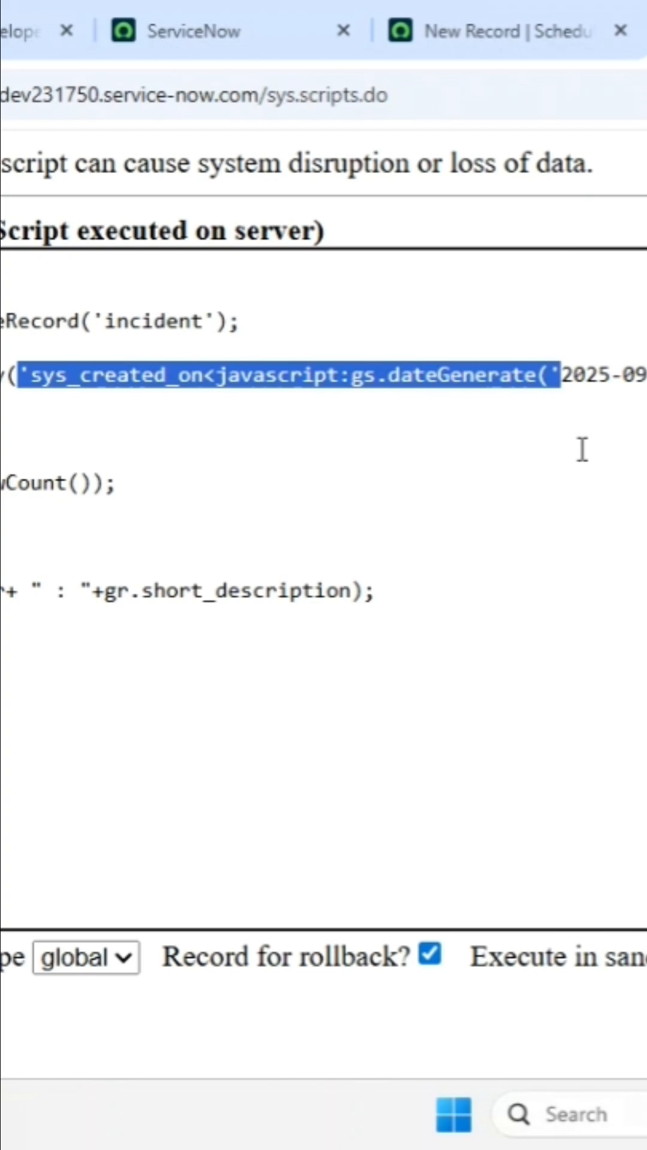
Replace the query's opening single quote with a double quote
click(40, 375)
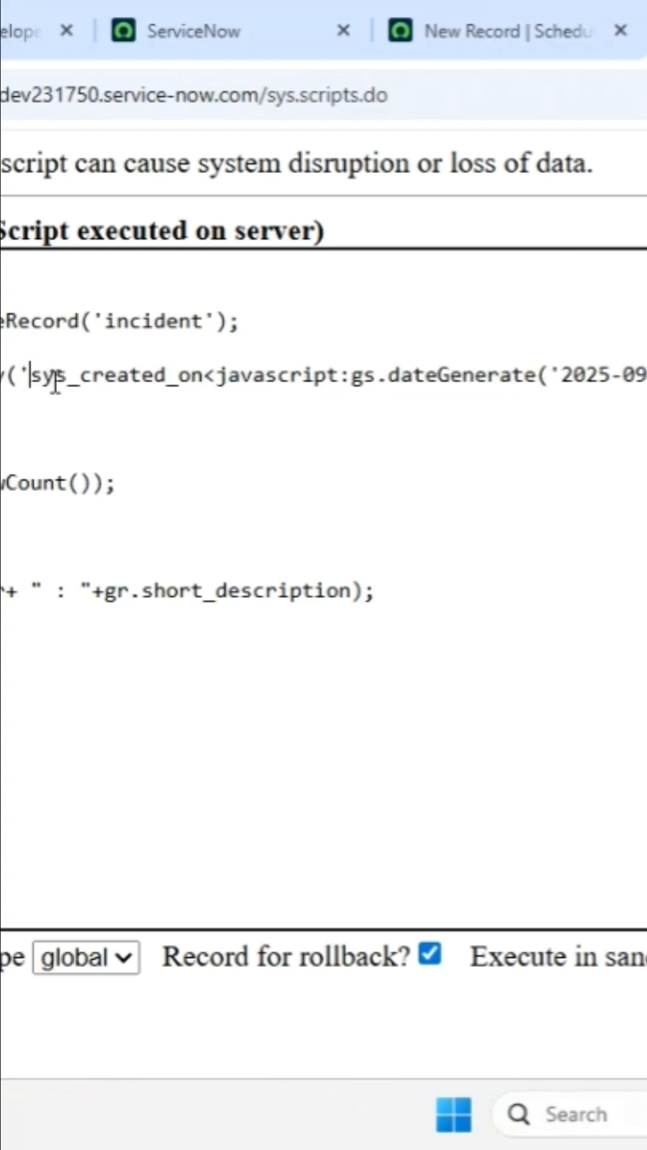
text(")
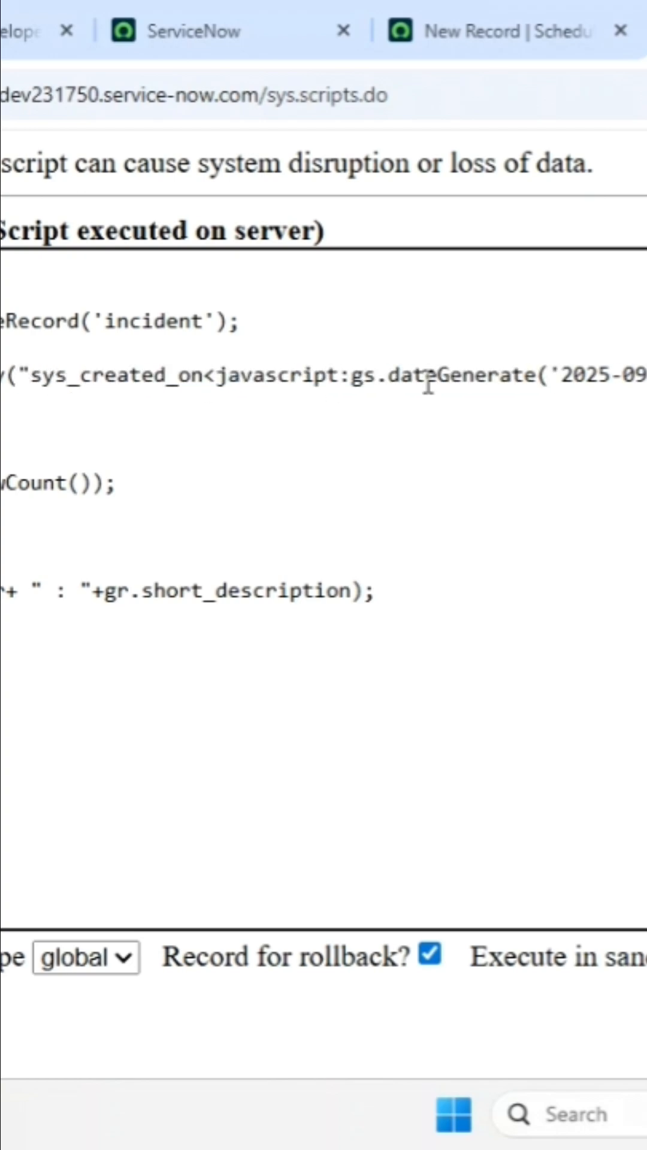